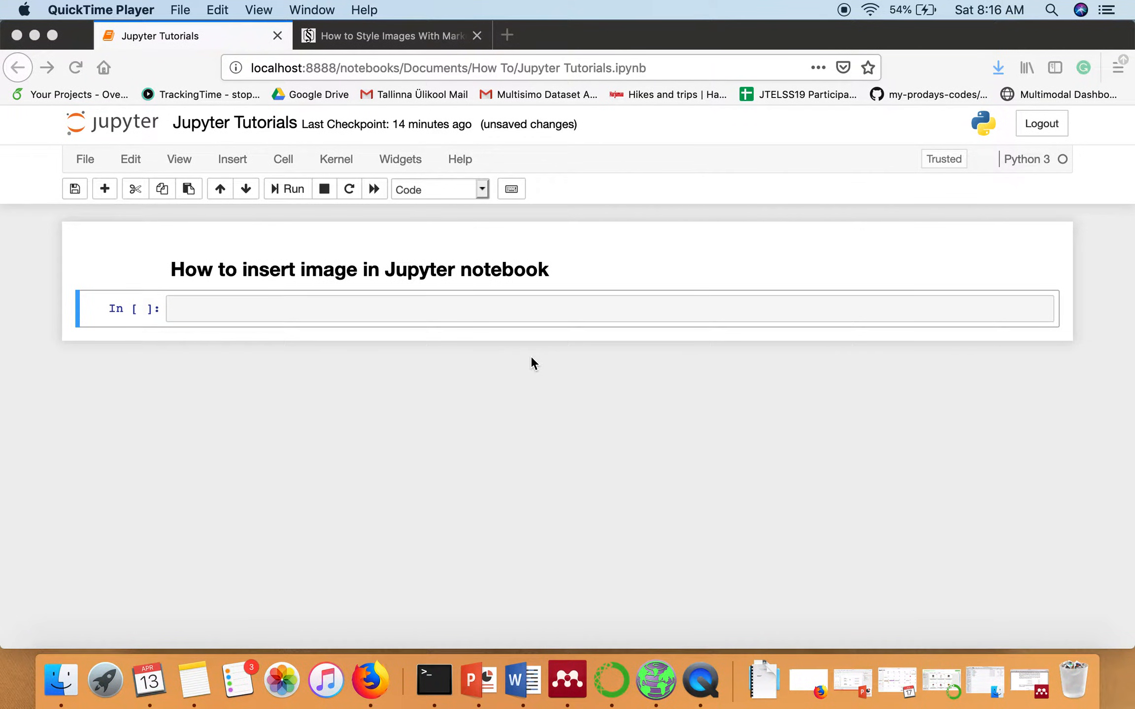
mouse_move(61, 681)
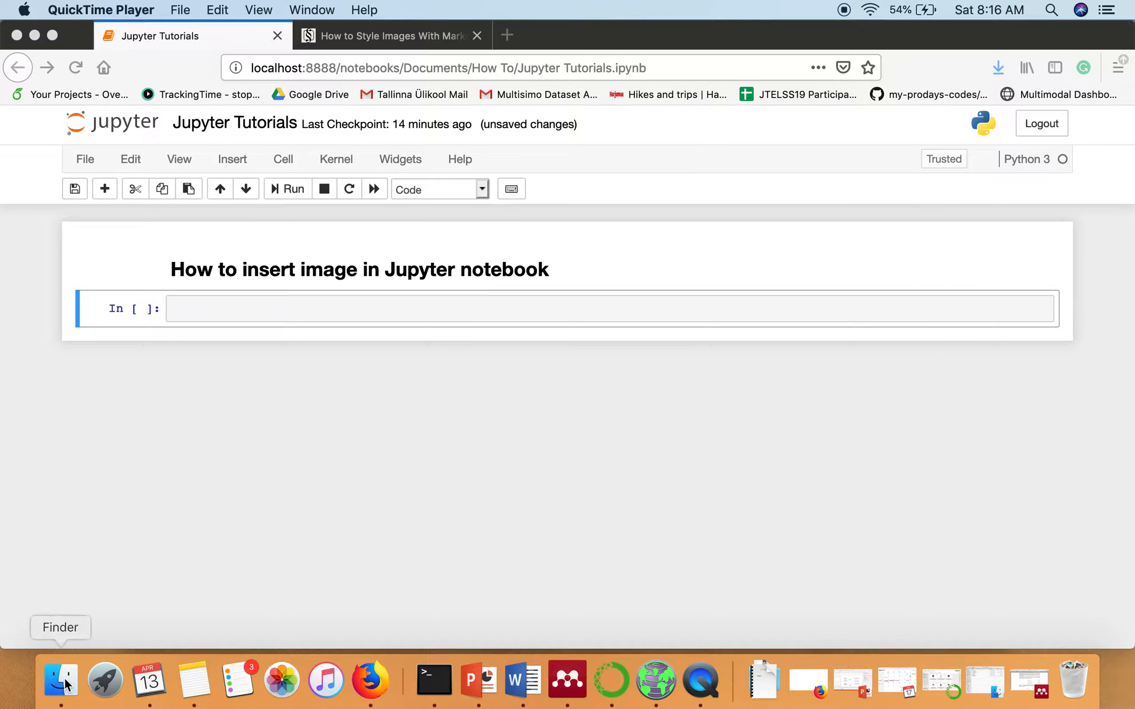
Show the How To folder in Finder with cameraman.jpg beside Jupyter Tutorials.ipynb.
click(60, 680)
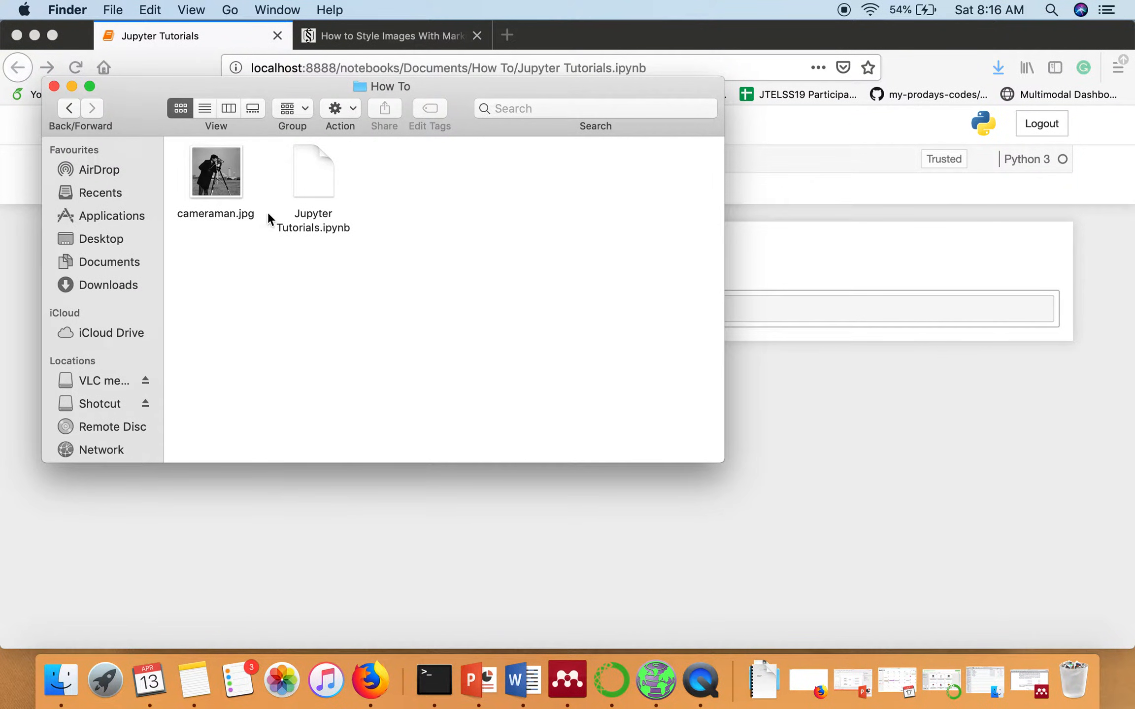
mouse_move(220, 185)
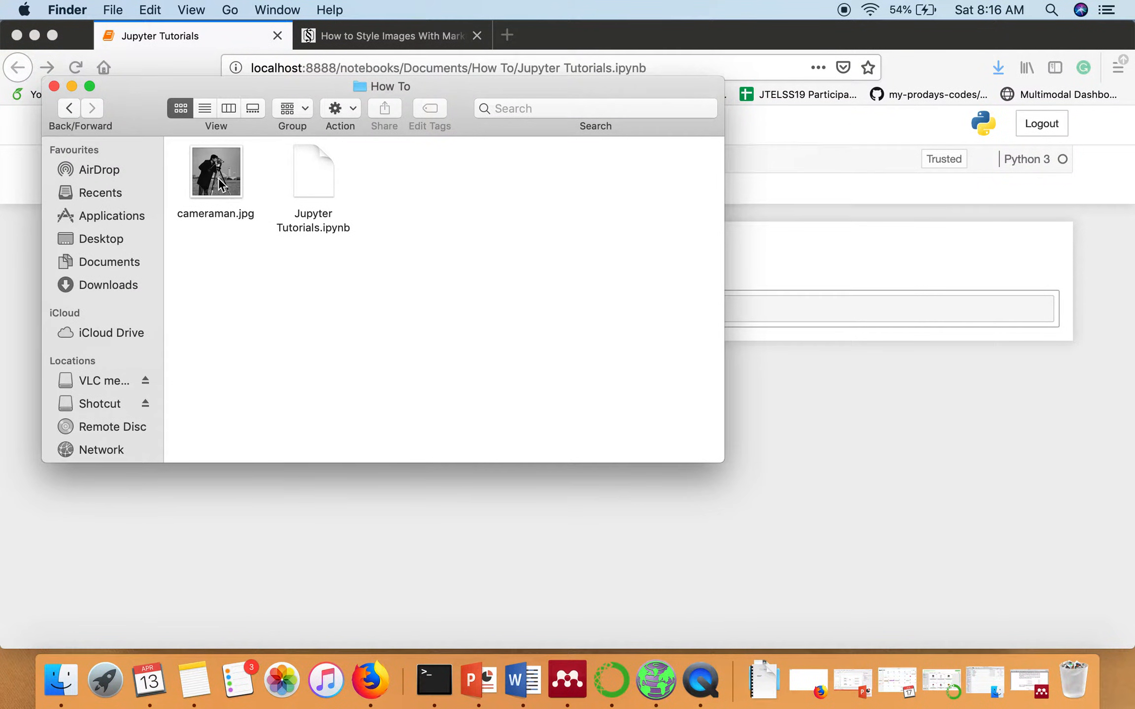
mouse_move(340, 216)
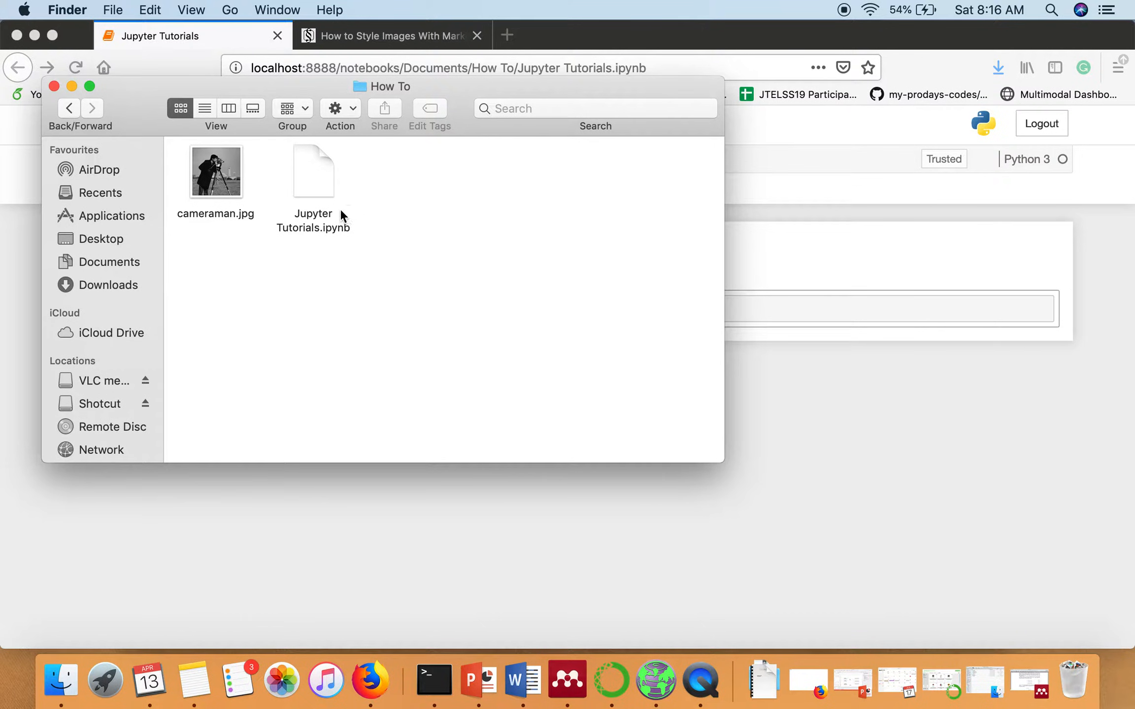
mouse_move(309, 236)
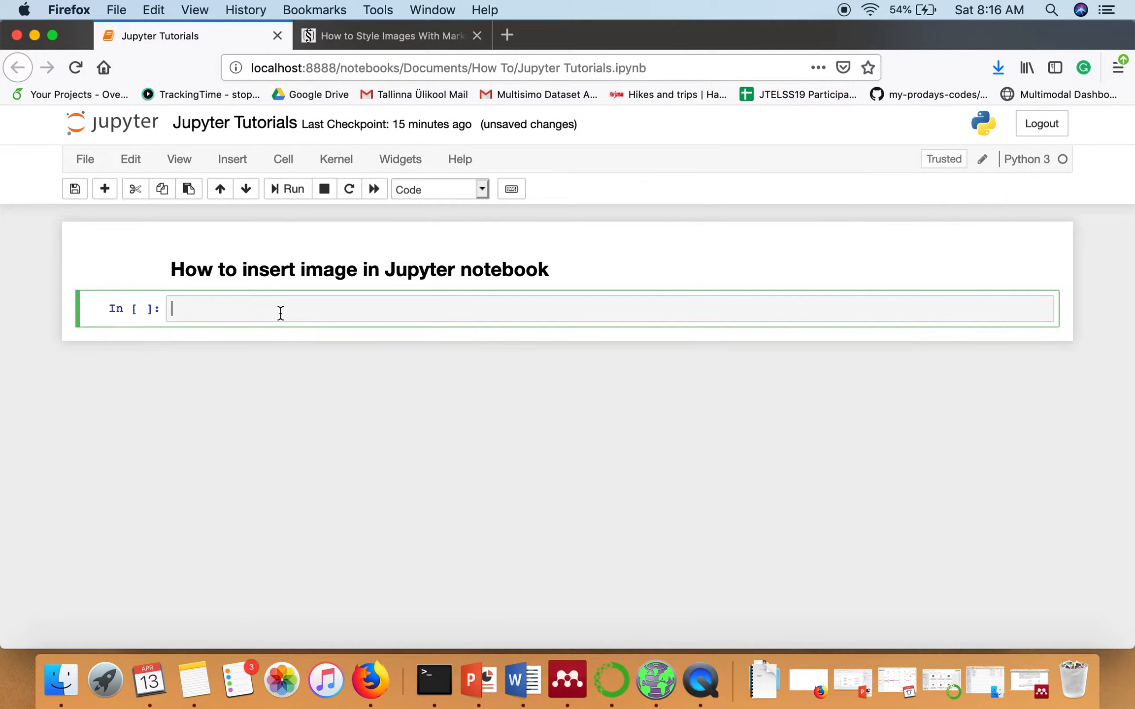
mouse_move(295, 310)
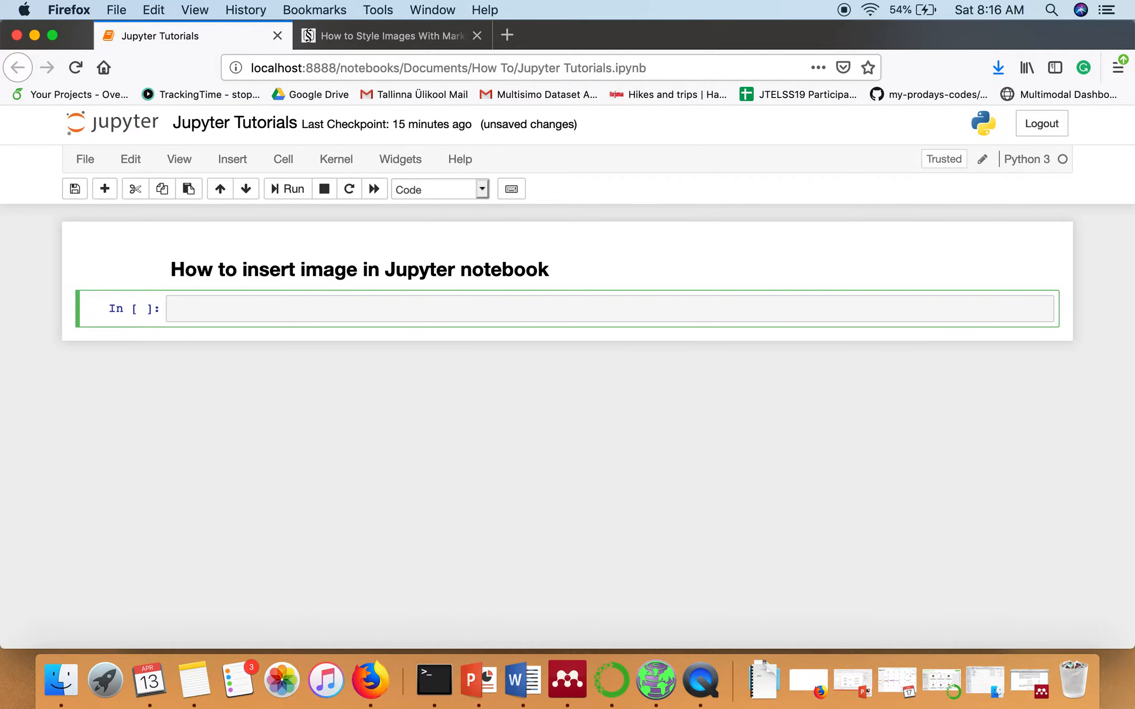
Enter ![](cameraman.jpg) in a code cell and run it, hitting a shell syntax error.
text(!)
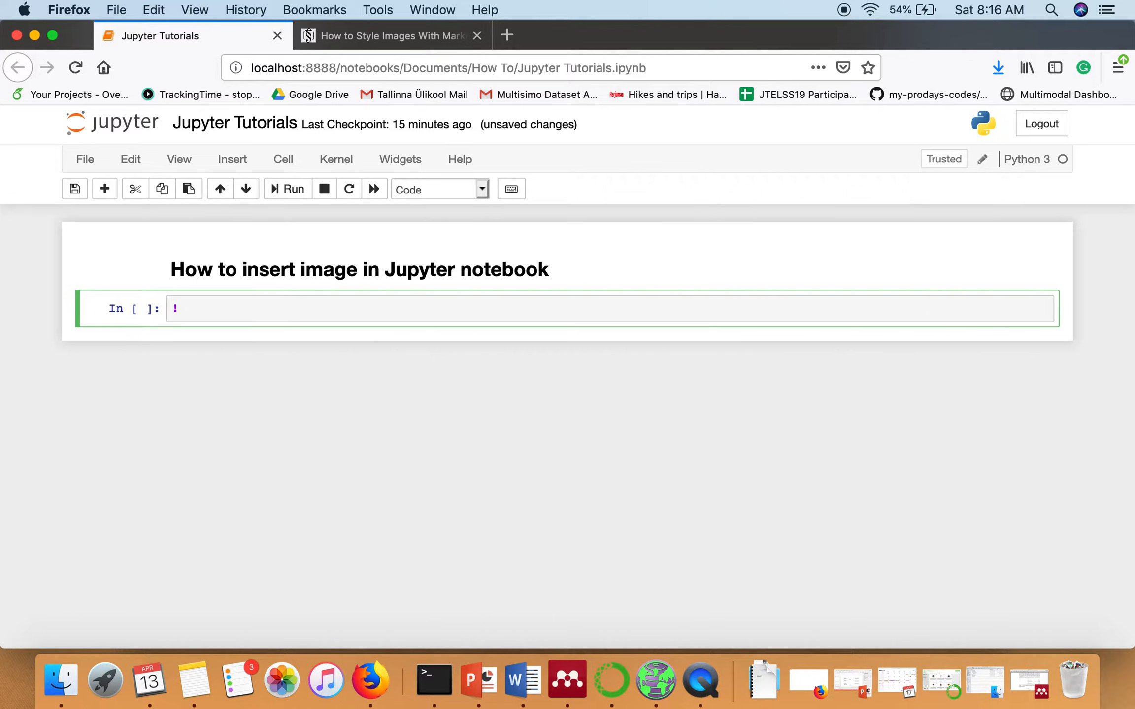
text([]())
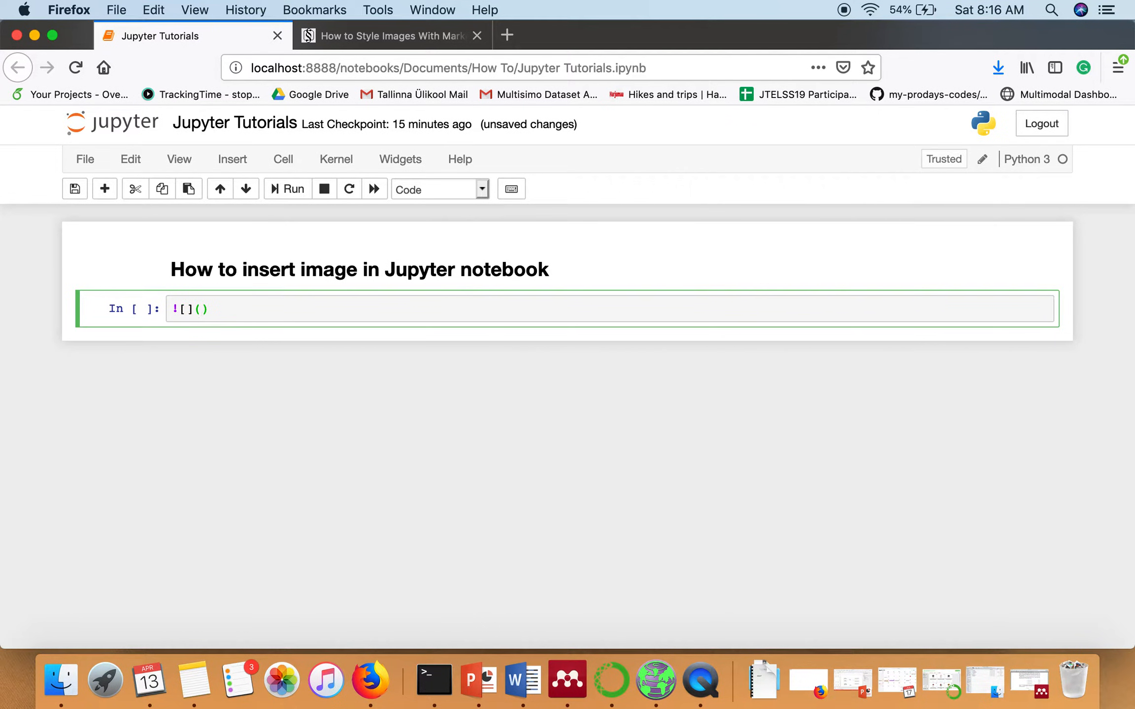
text(camera)
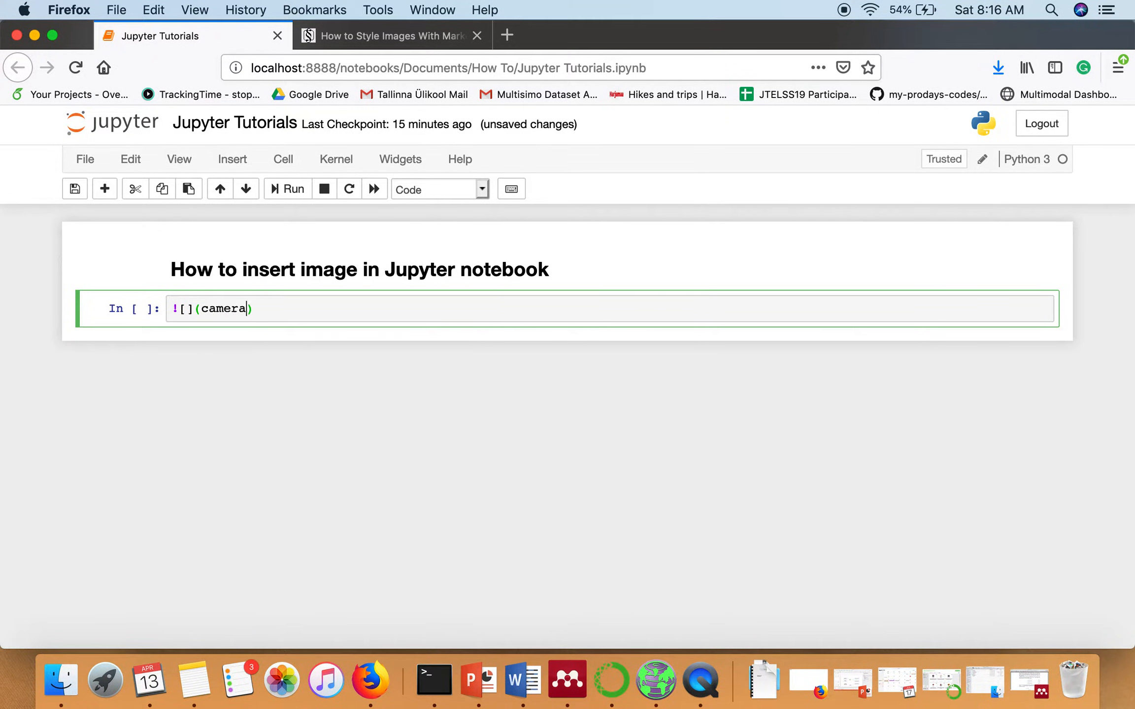
text(man.jpg)
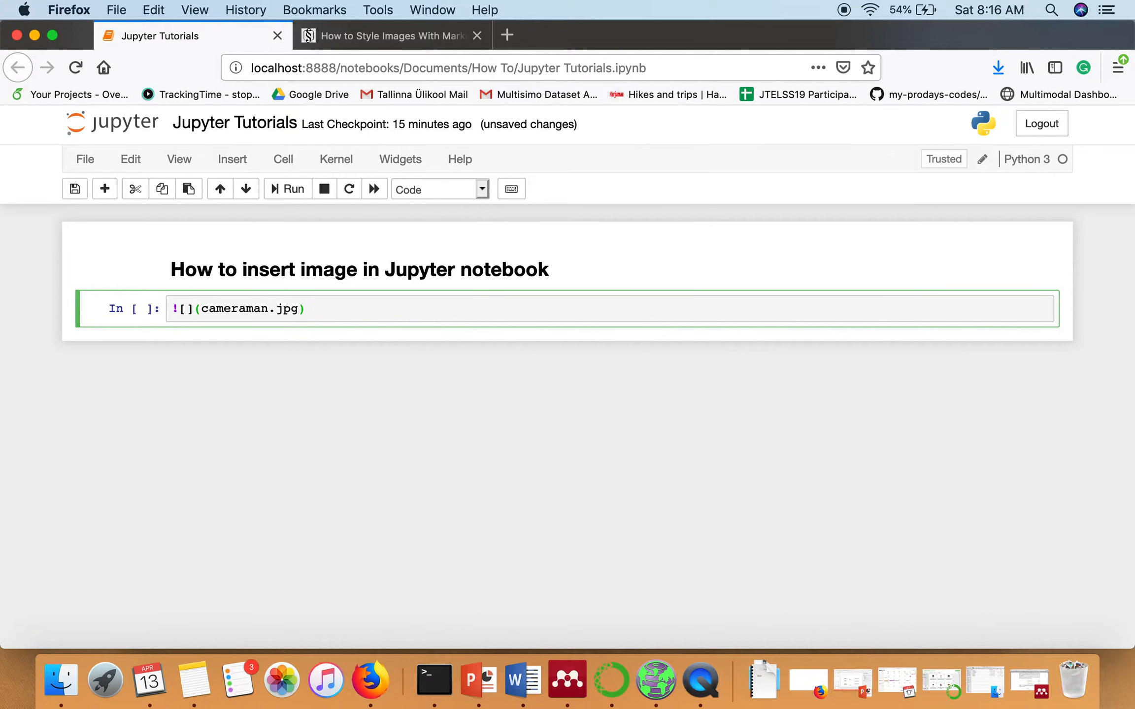
click(287, 189)
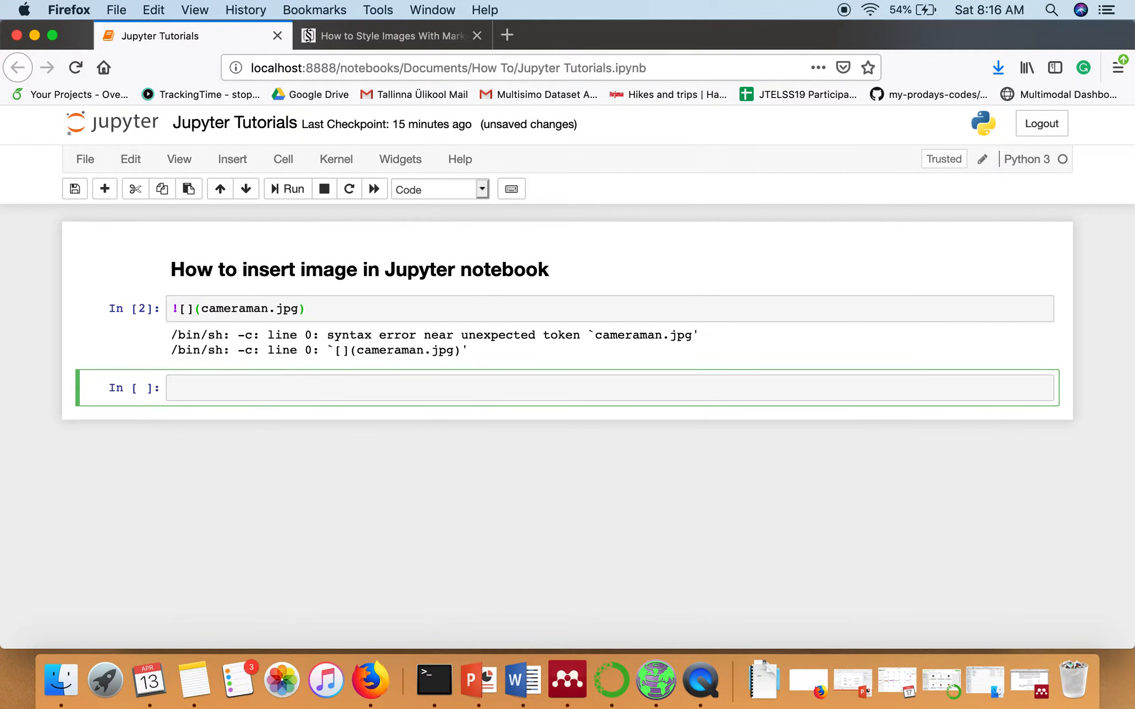
click(302, 309)
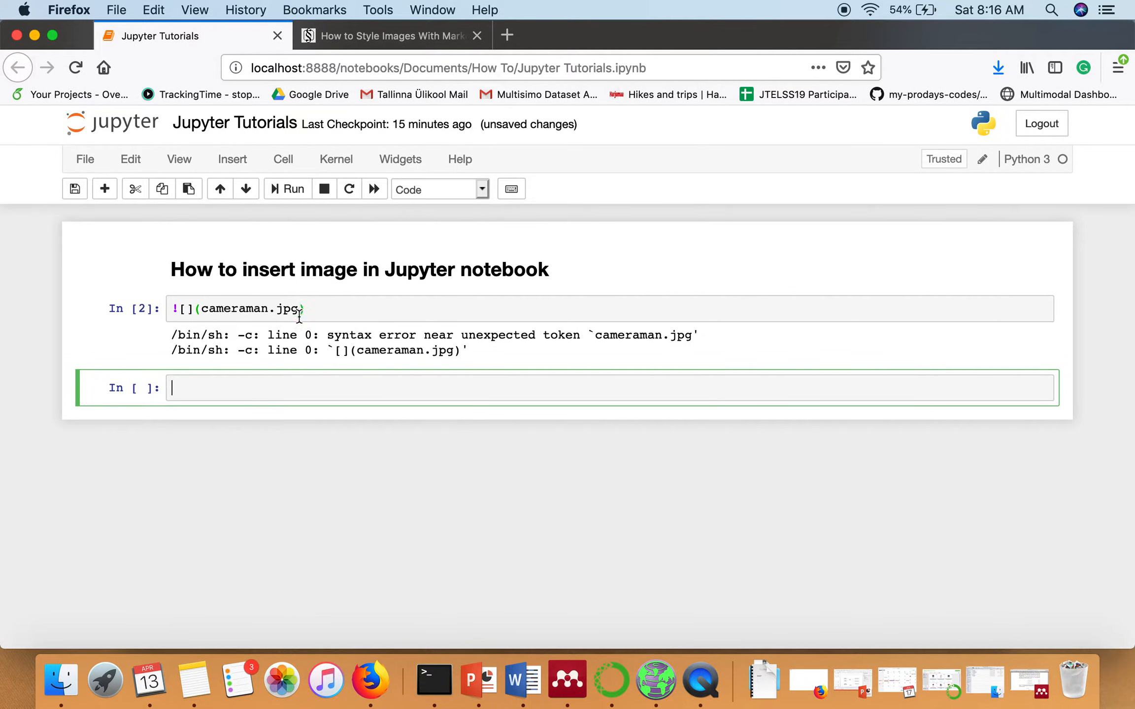
Switch that cell to Markdown and re-run so cameraman.jpg renders below the heading.
click(333, 308)
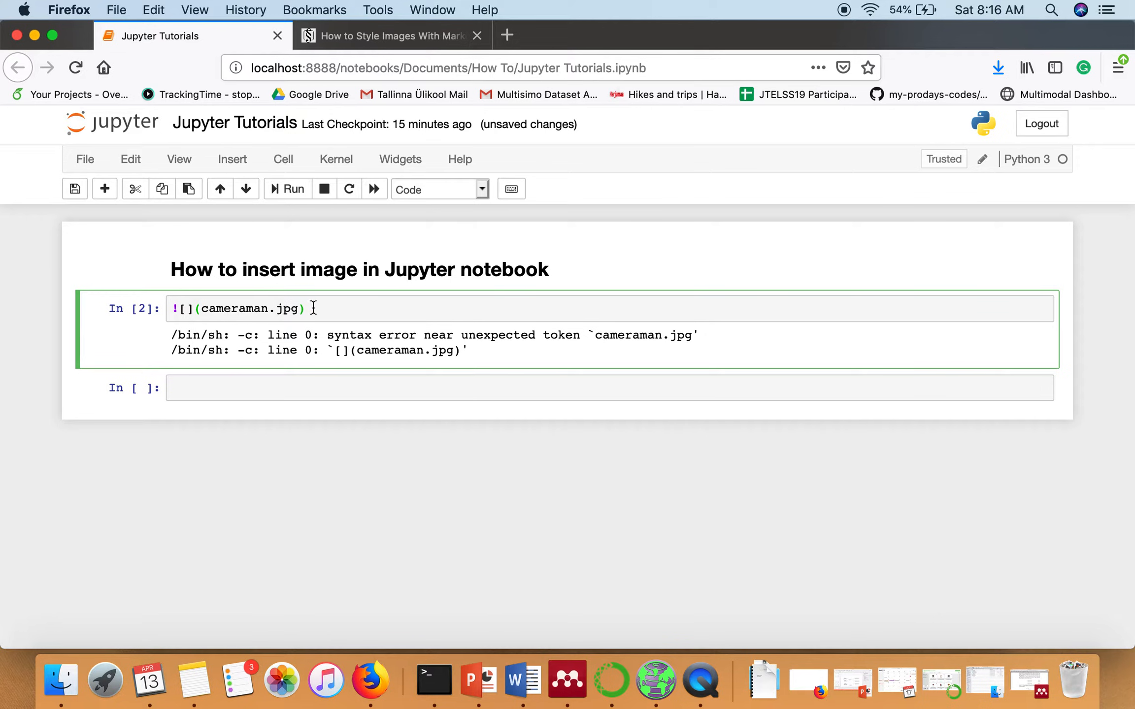
click(435, 189)
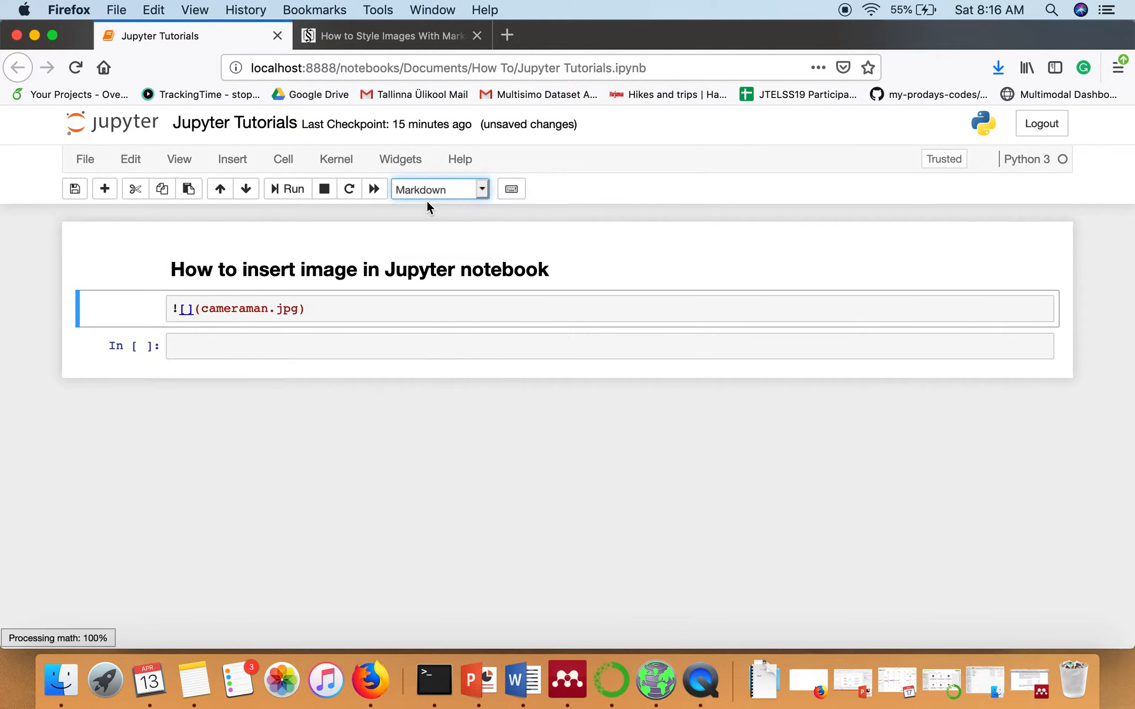
click(287, 189)
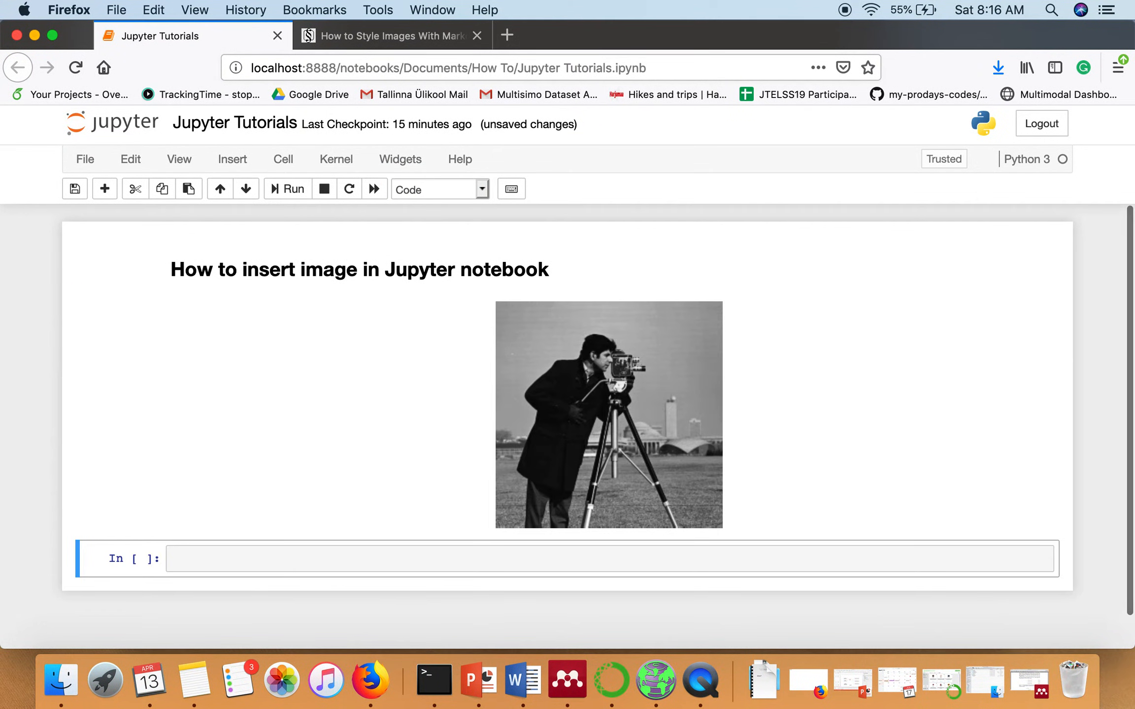
mouse_move(529, 353)
text(<img)
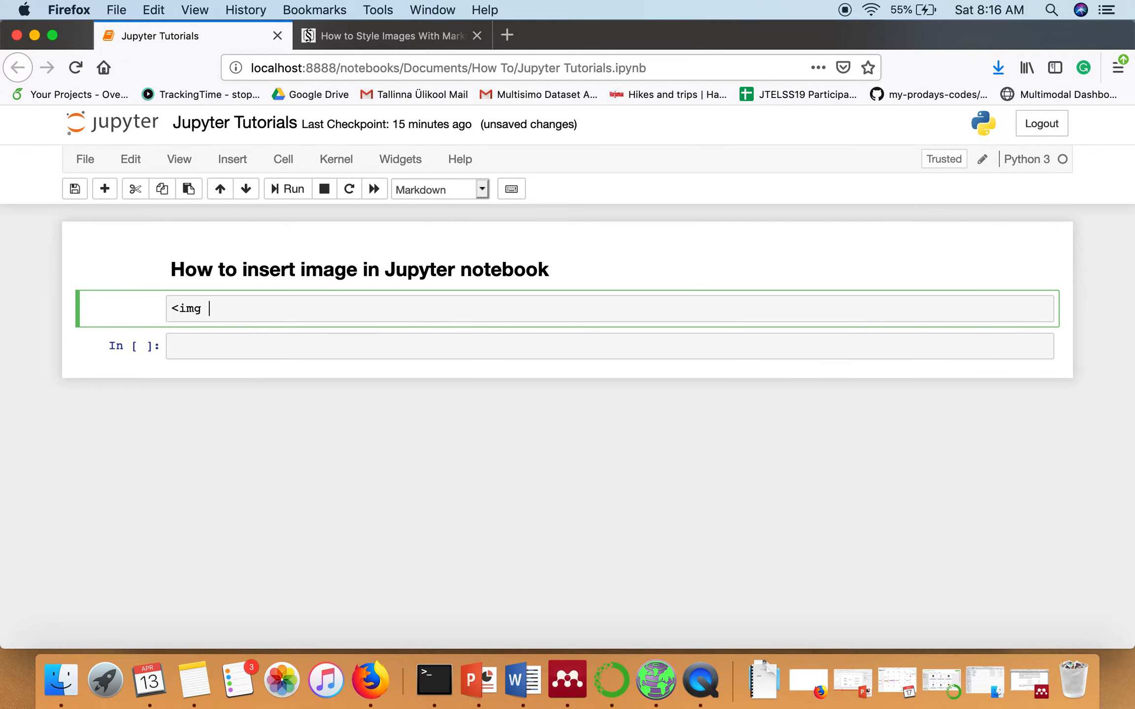
Rewrite the cell as <img src="cameraman.jpg"/> and render the photo again.
text(src=')
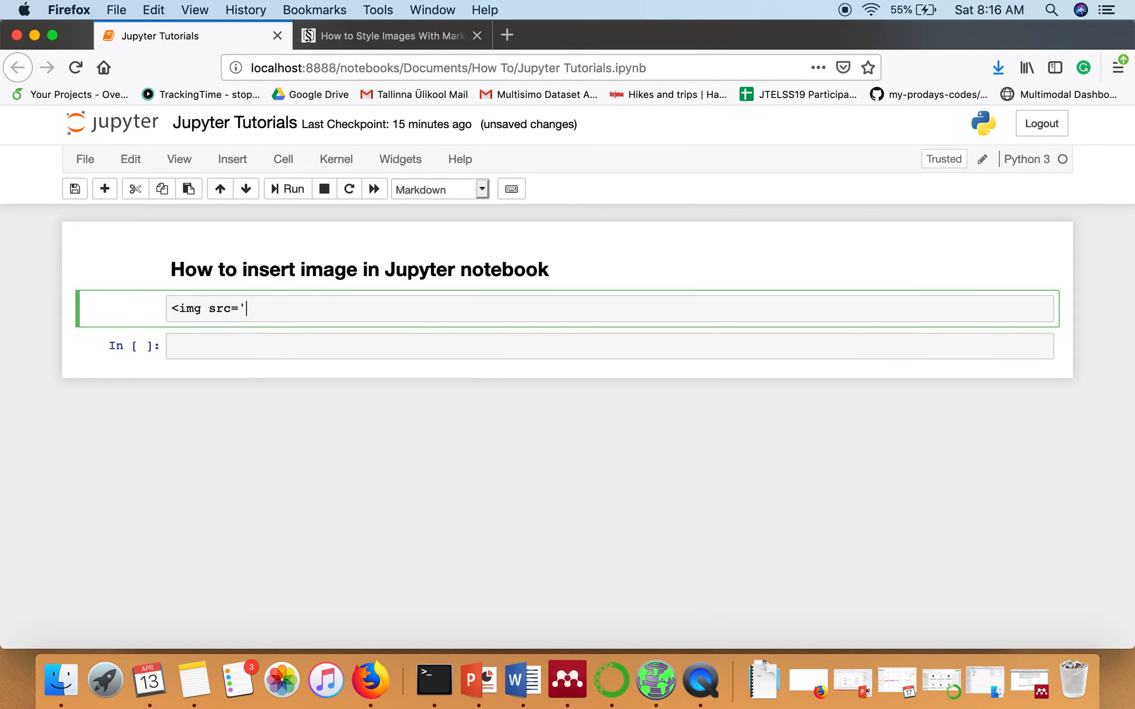
text(c)
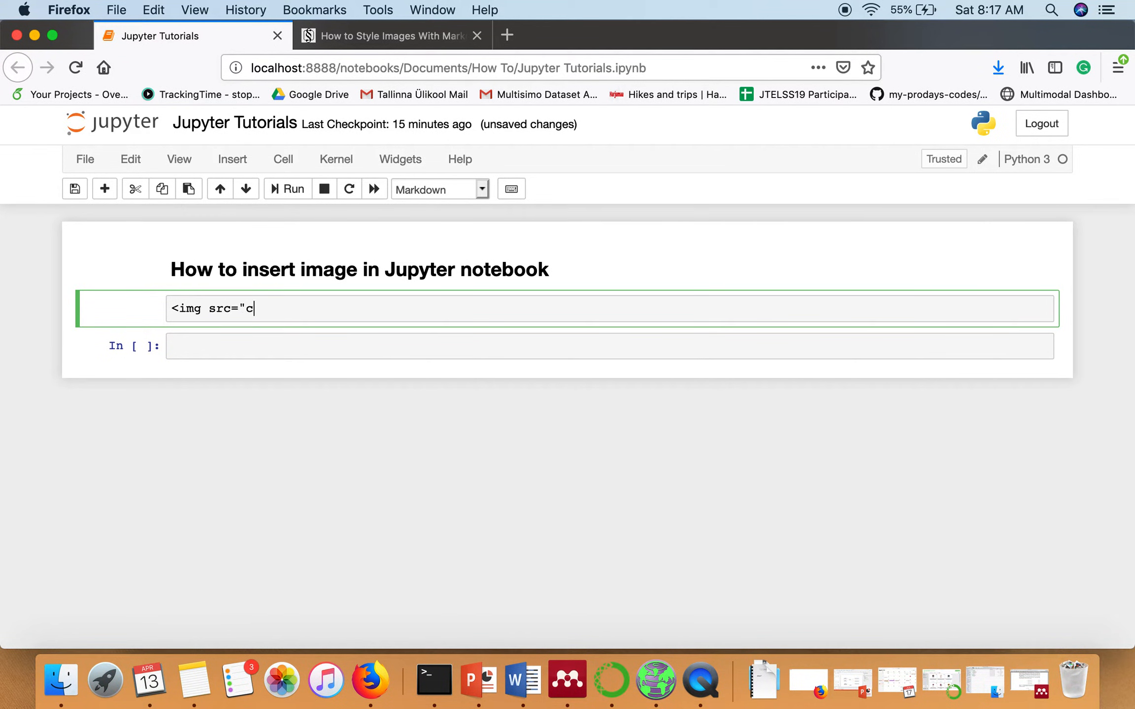
text(ameraman.)
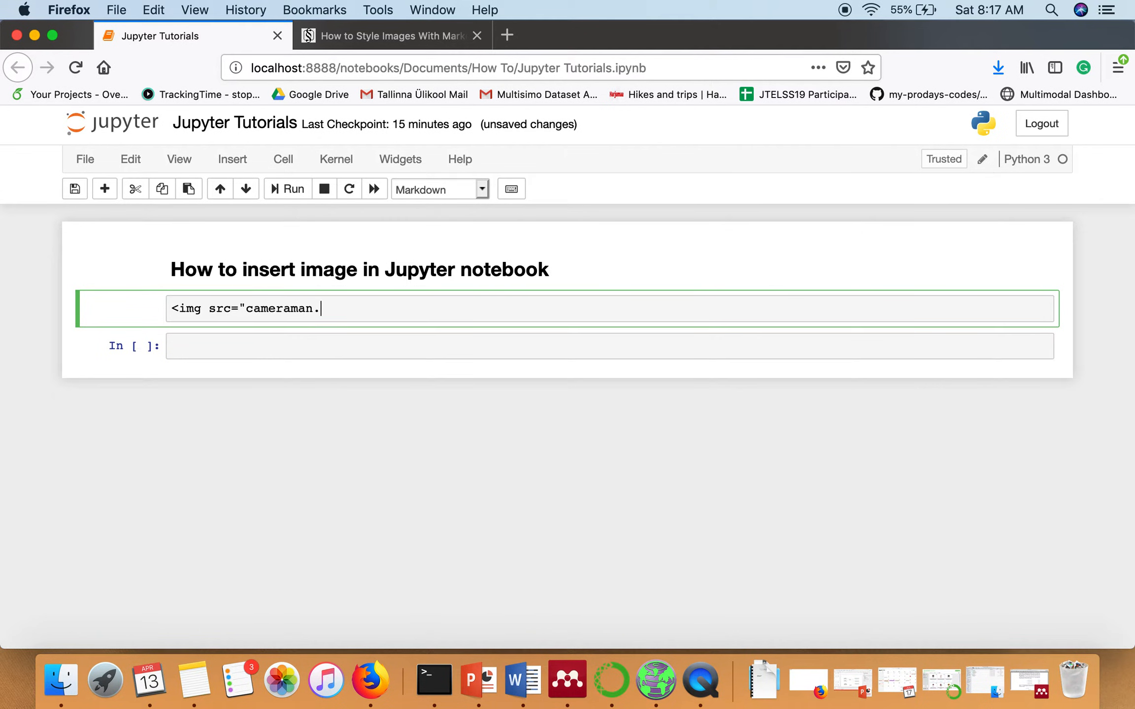
text(jpg")
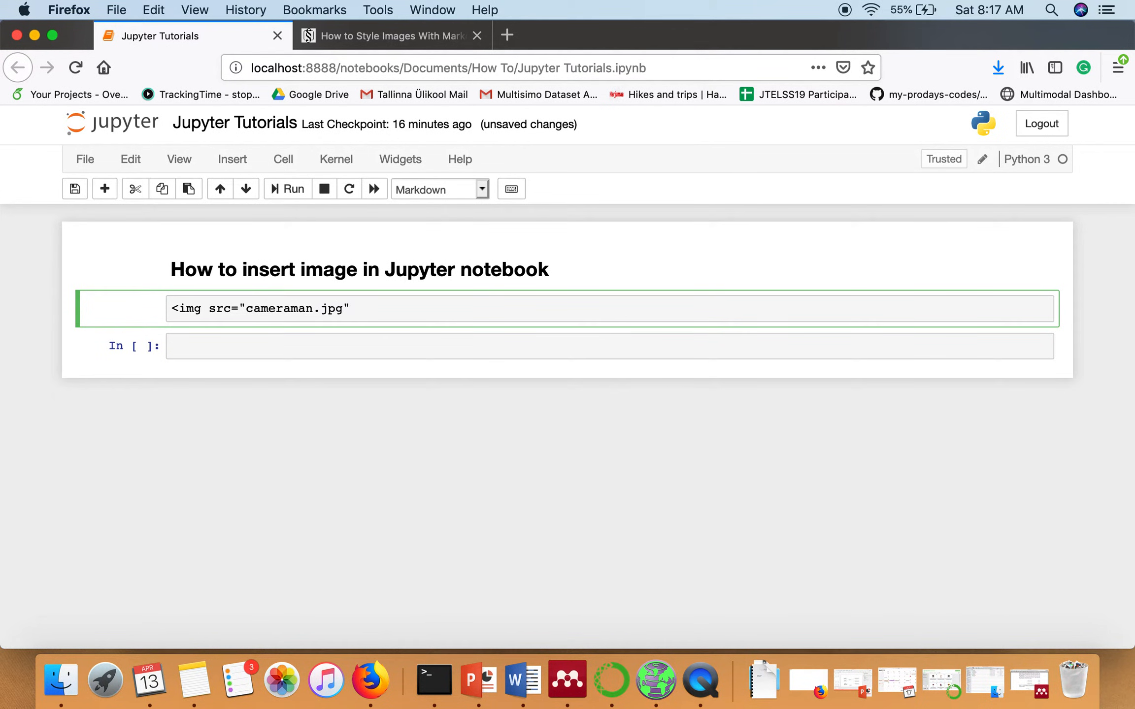
click(287, 189)
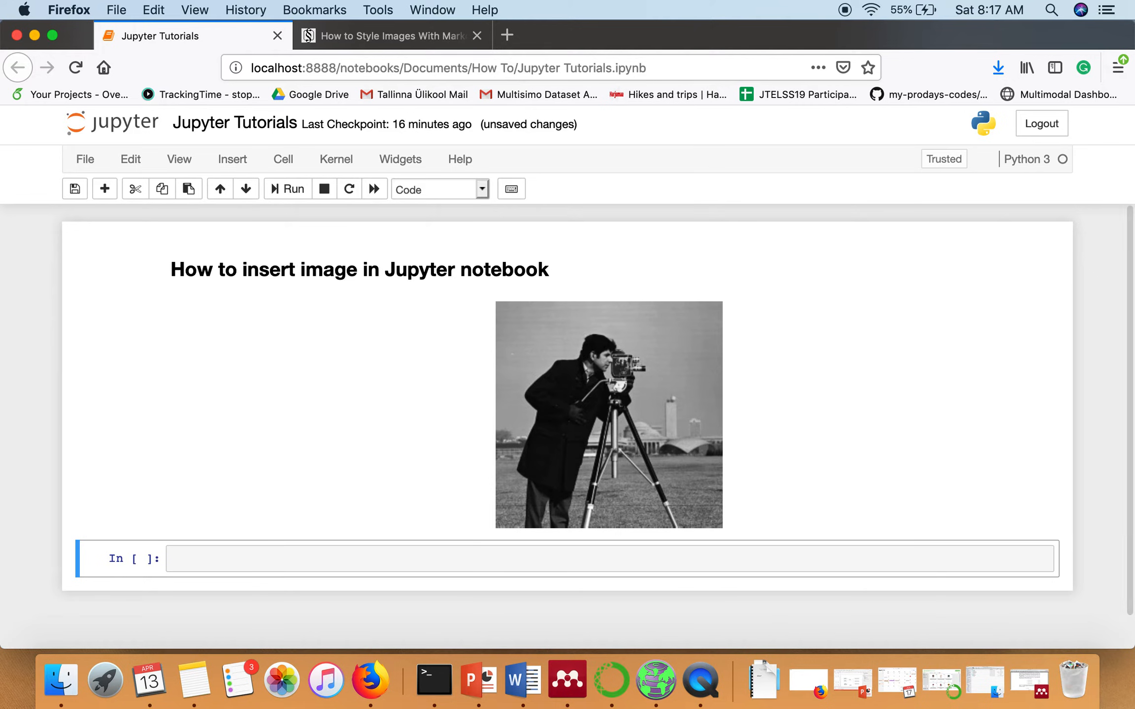
mouse_move(546, 416)
text(s)
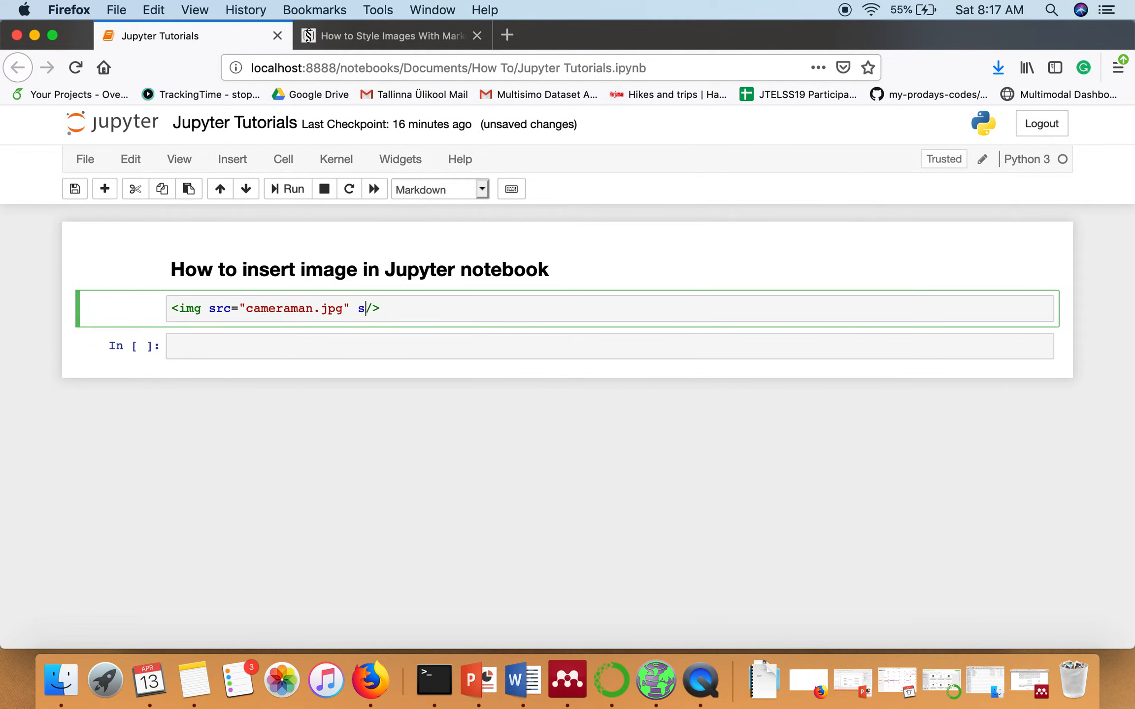
Add style="width:200px;height:400px" to the img tag and render the resized photo.
text(tyle=")
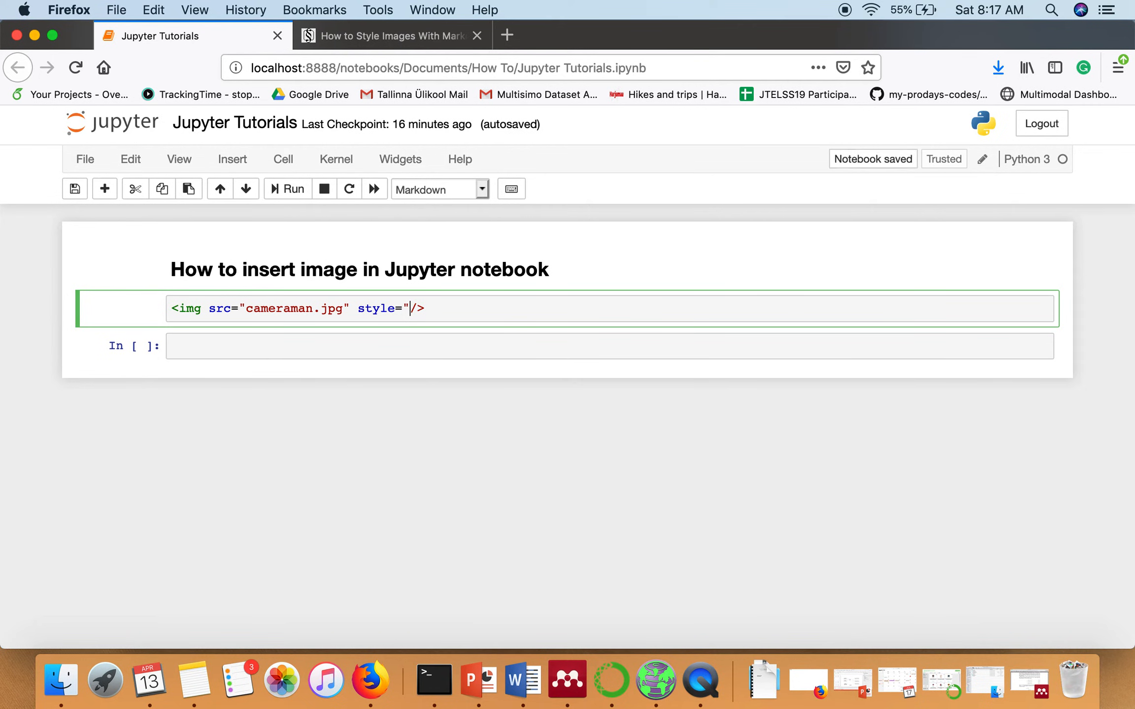
text(width:)
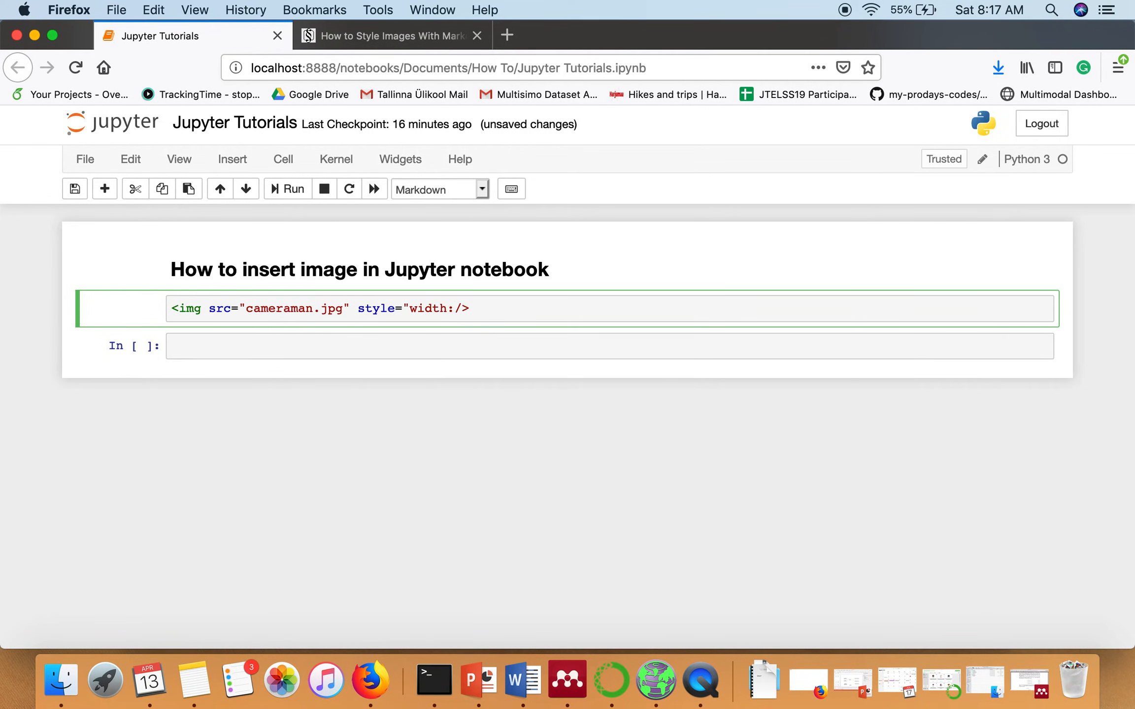
text(200px;)
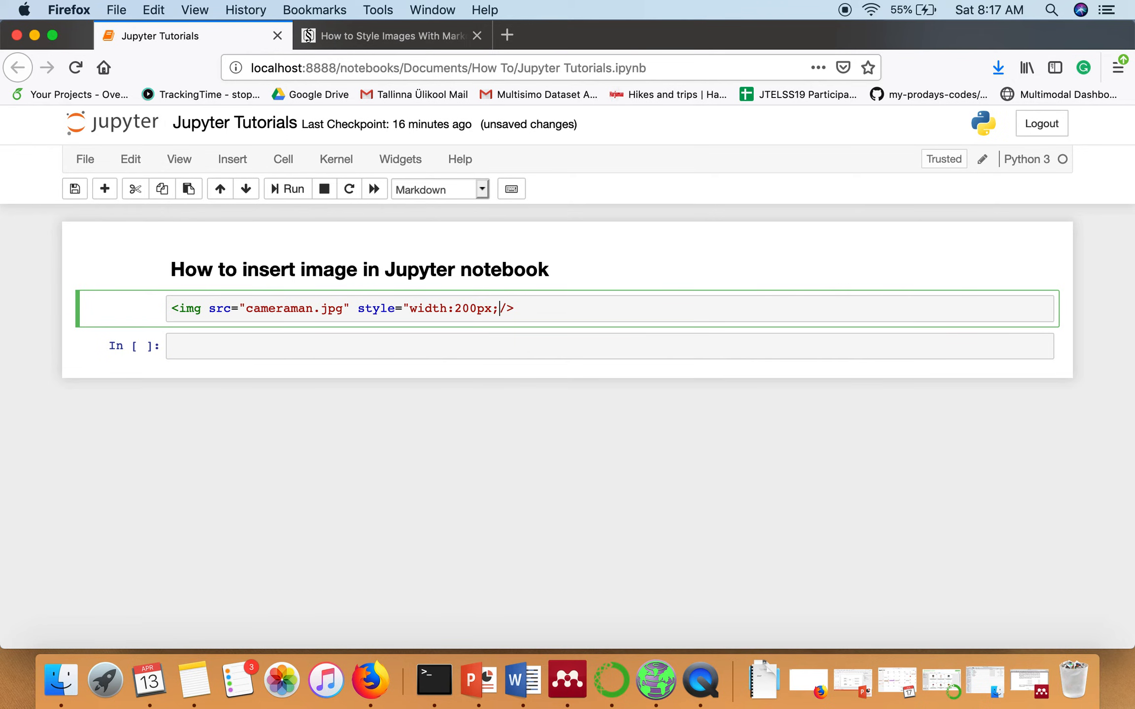
text(height:)
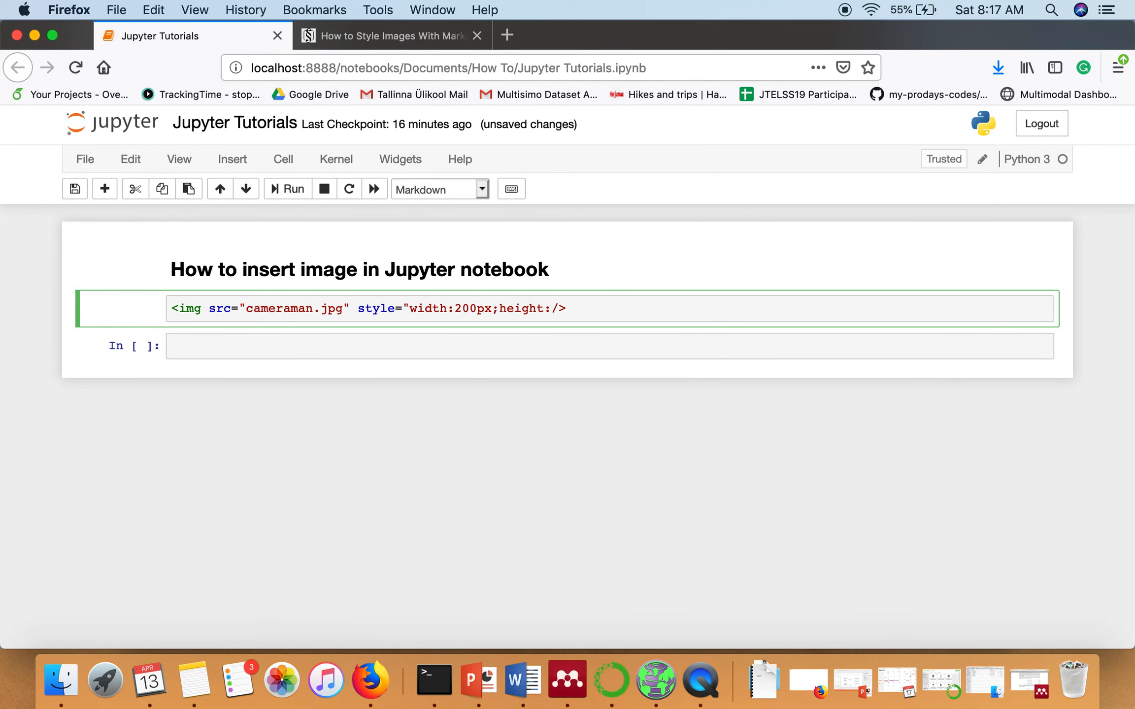
text(400px")
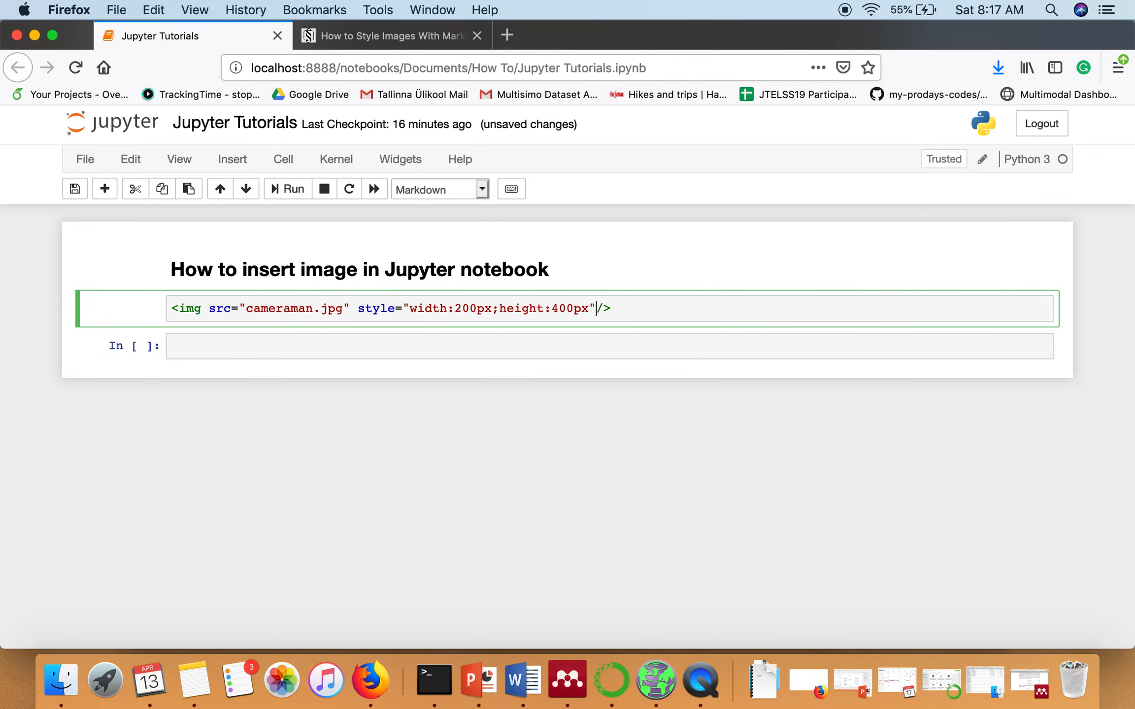
click(287, 188)
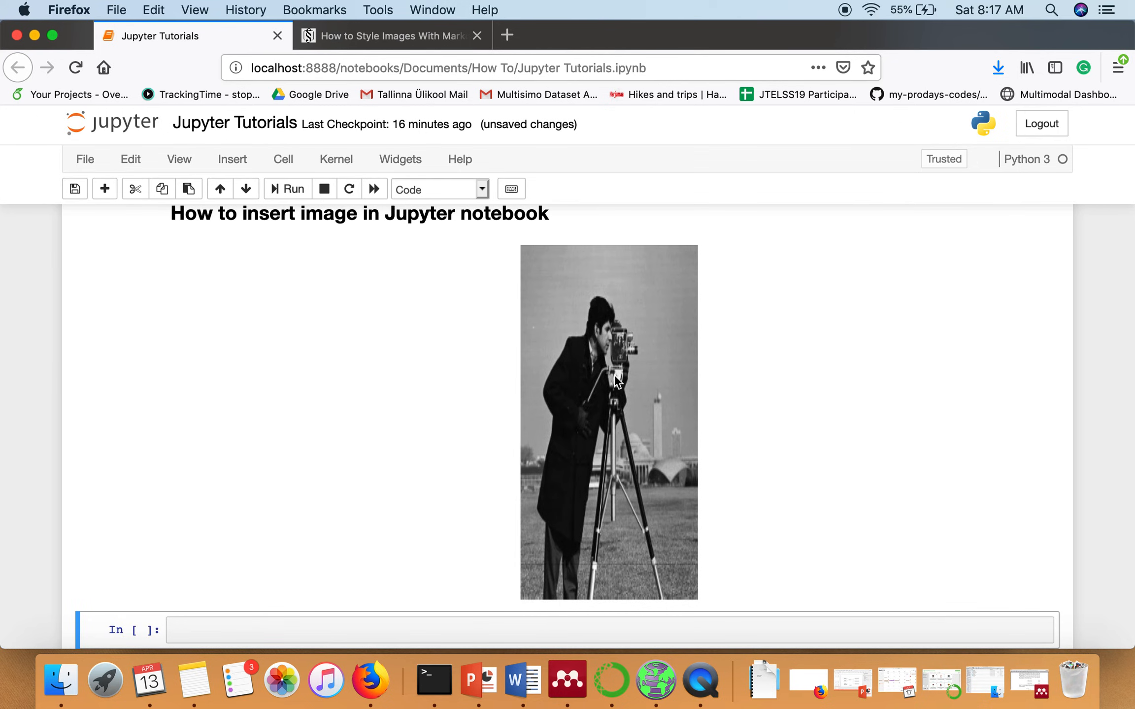